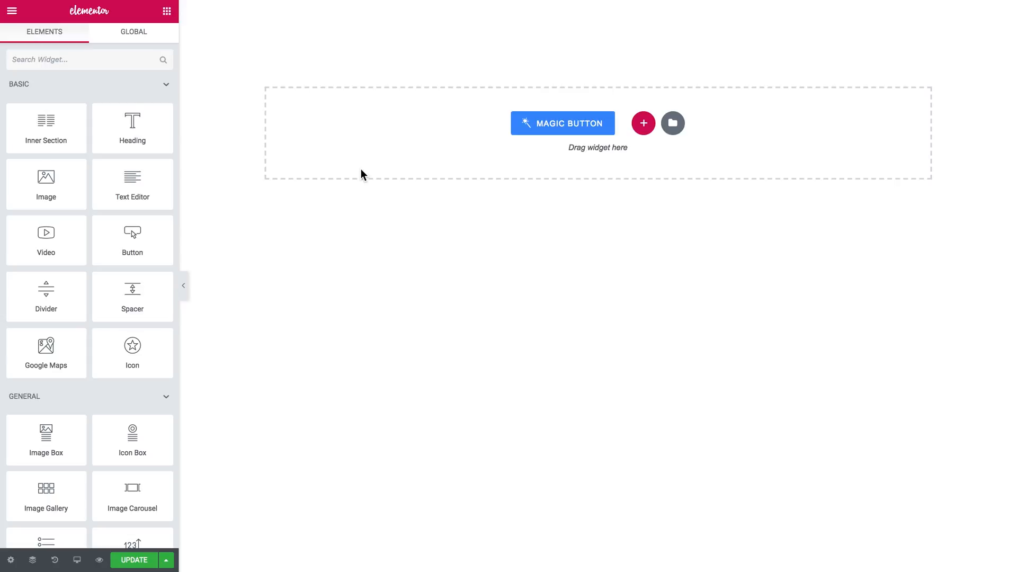
Step: Search the Elements panel for 'button' to show only button widgets
{"action": "left_click", "coordinate": [78, 59]}
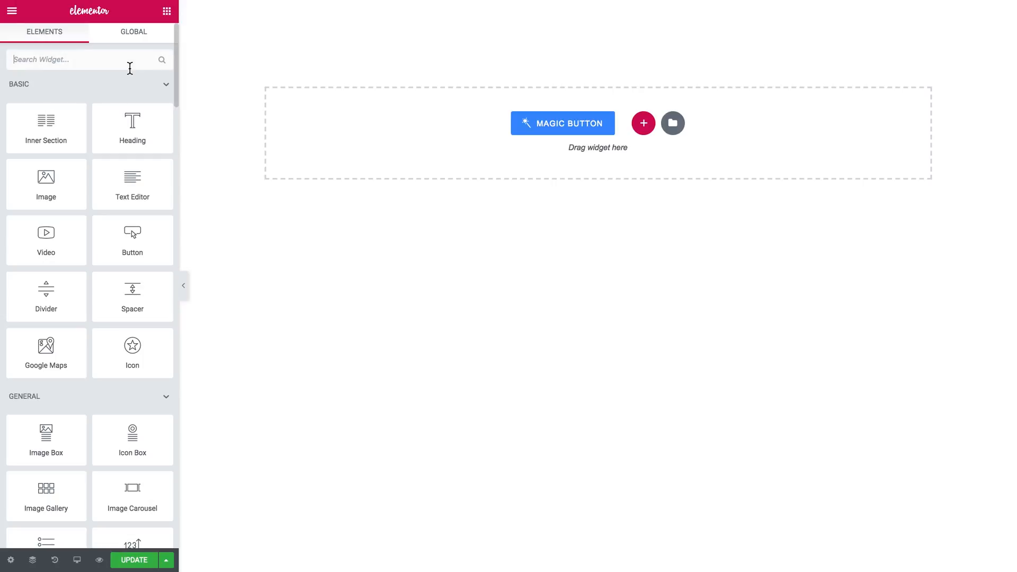
{"action": "type", "text": "butt"}
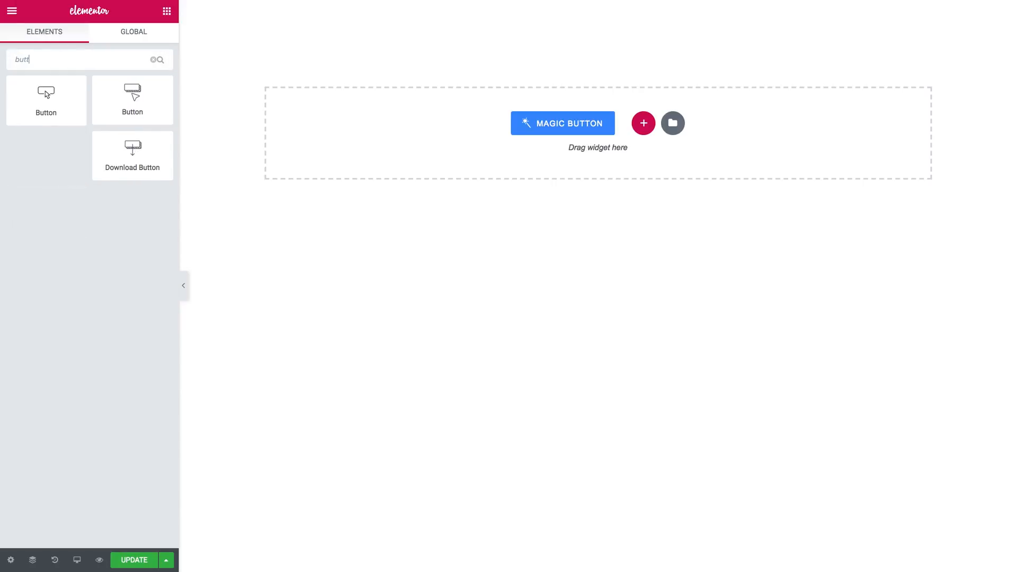
{"action": "type", "text": "on"}
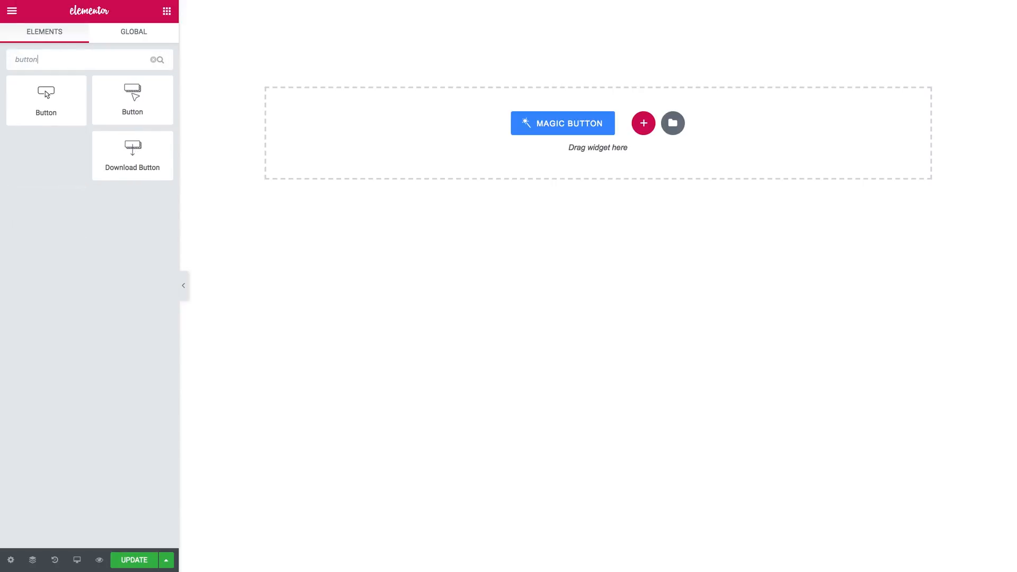
{"action": "mouse_move", "coordinate": [132, 109]}
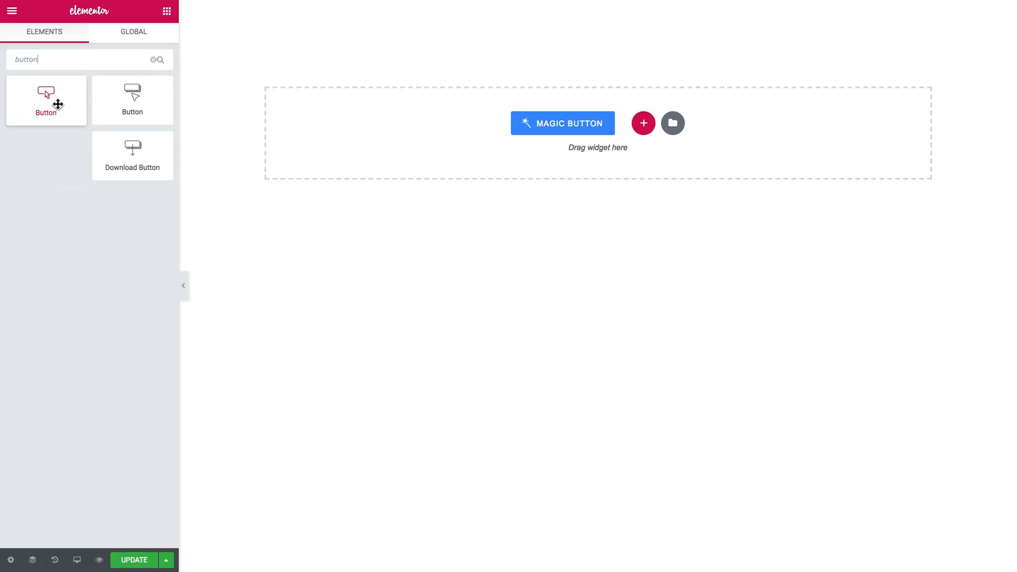
{"action": "mouse_move", "coordinate": [133, 101]}
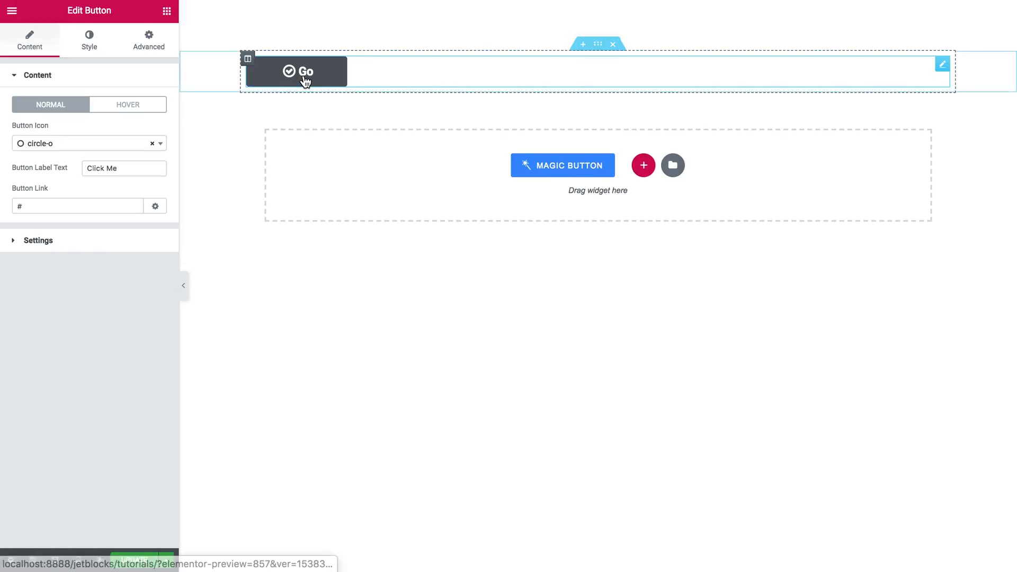
{"action": "mouse_move", "coordinate": [314, 91]}
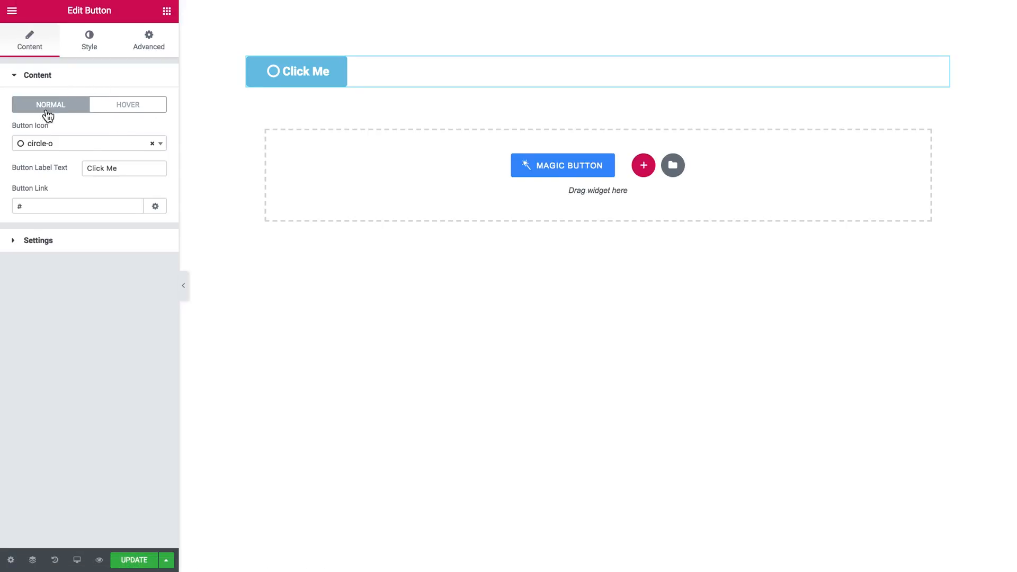
{"action": "mouse_move", "coordinate": [87, 155]}
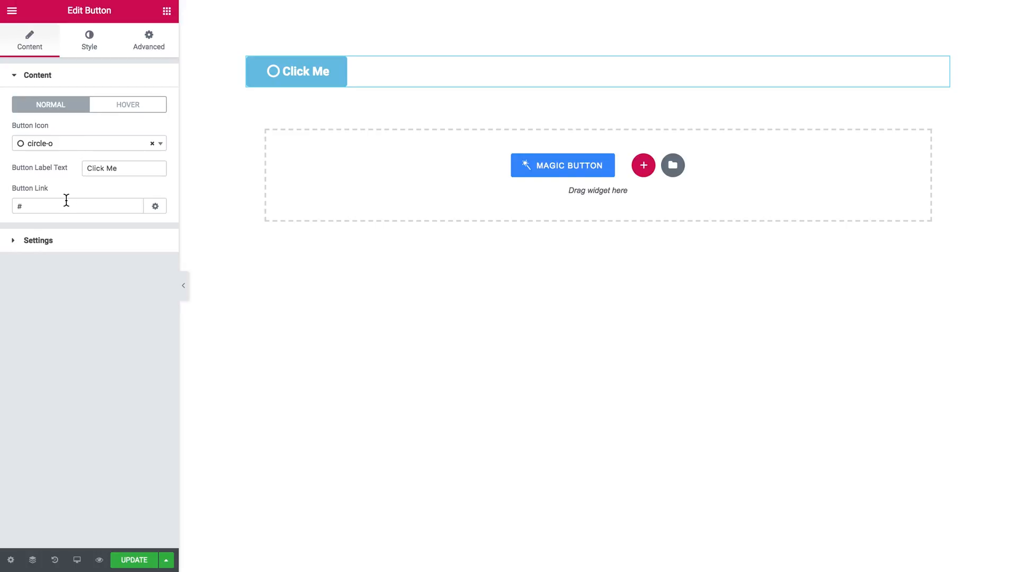
{"action": "mouse_move", "coordinate": [96, 136]}
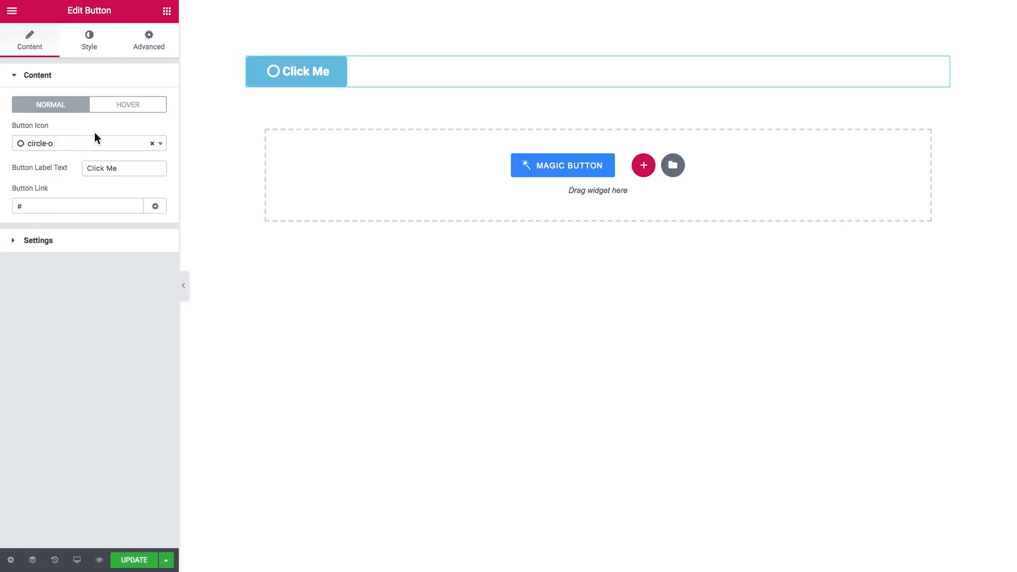
{"action": "mouse_move", "coordinate": [154, 145]}
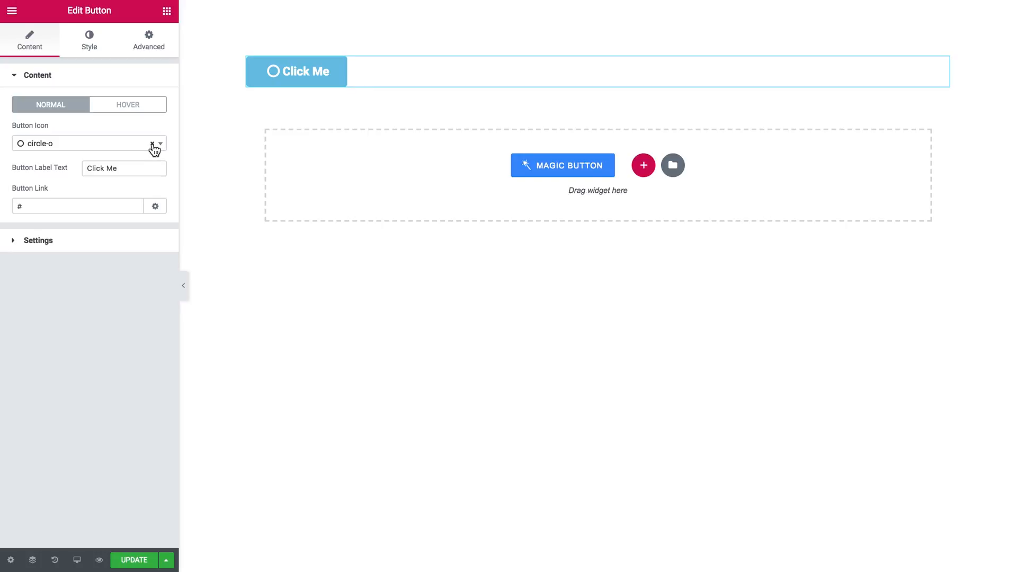
Step: Place the JetElements 'Click Me' button with a circle icon and expand its Settings section
{"action": "left_click", "coordinate": [127, 104]}
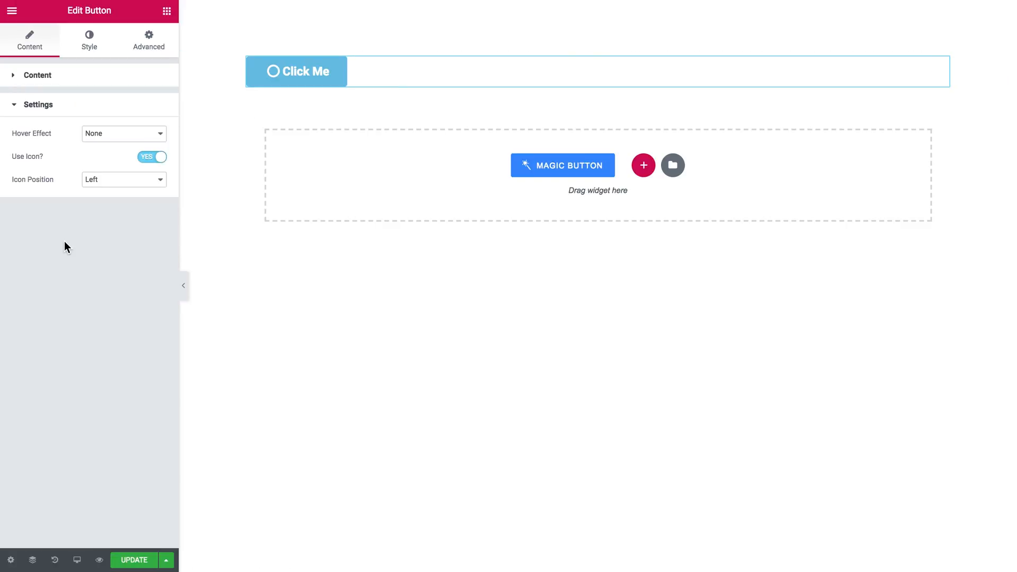
Step: Try the Fade, Up Slide and Down Scale hover effects, settling on Right Rayen
{"action": "left_click", "coordinate": [122, 133]}
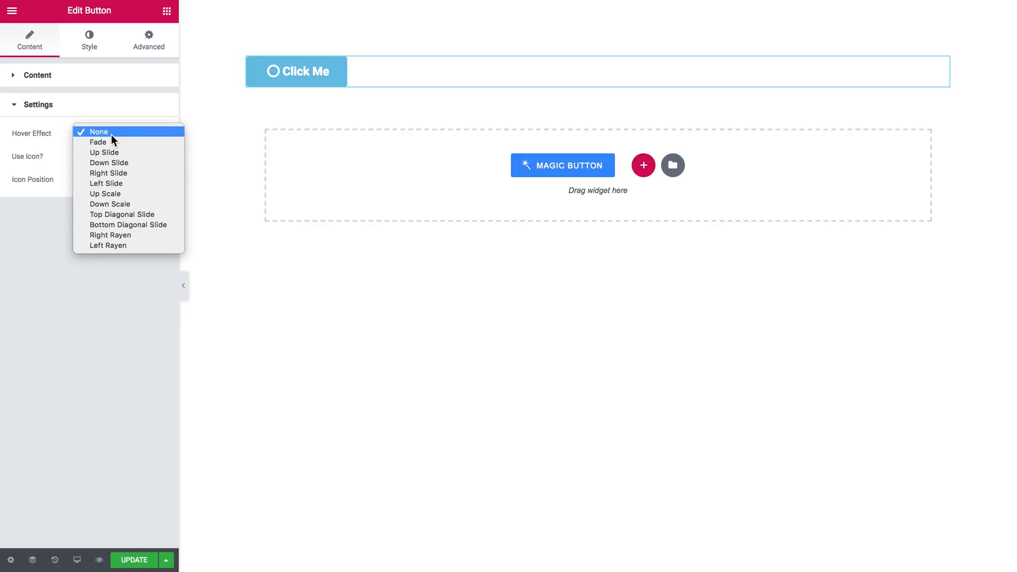
{"action": "left_click", "coordinate": [98, 142]}
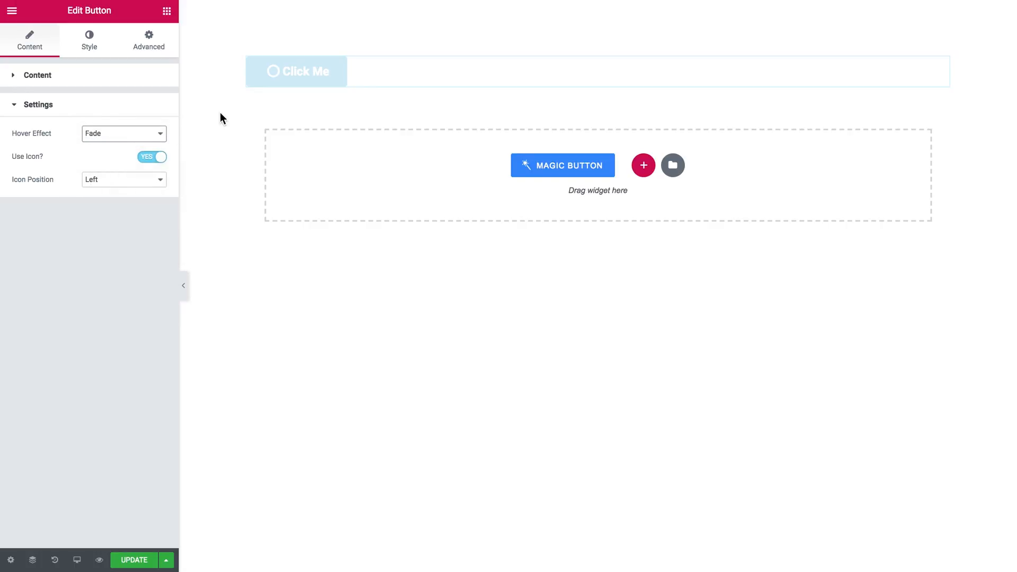
{"action": "left_click", "coordinate": [124, 134]}
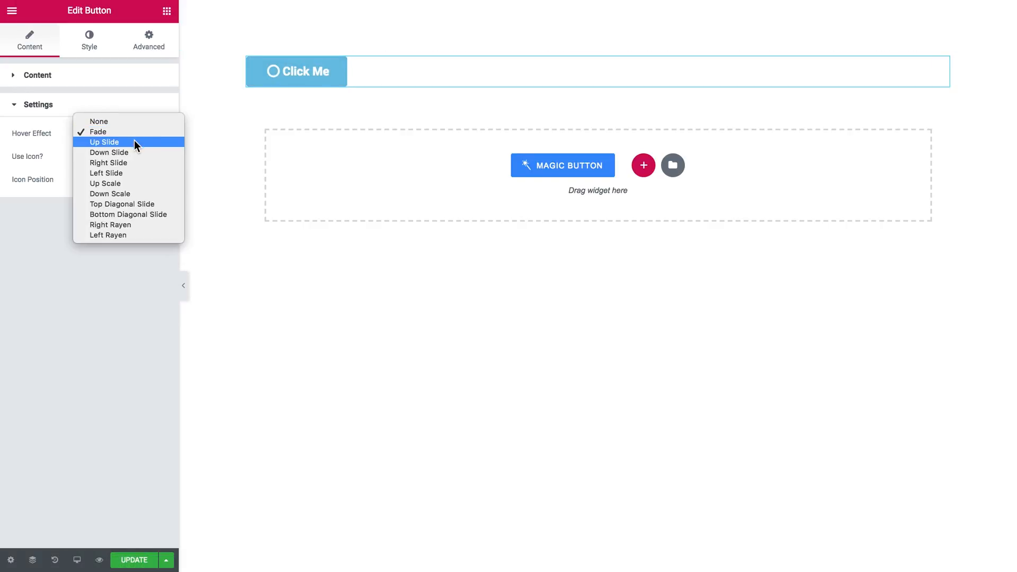
{"action": "left_click", "coordinate": [104, 142]}
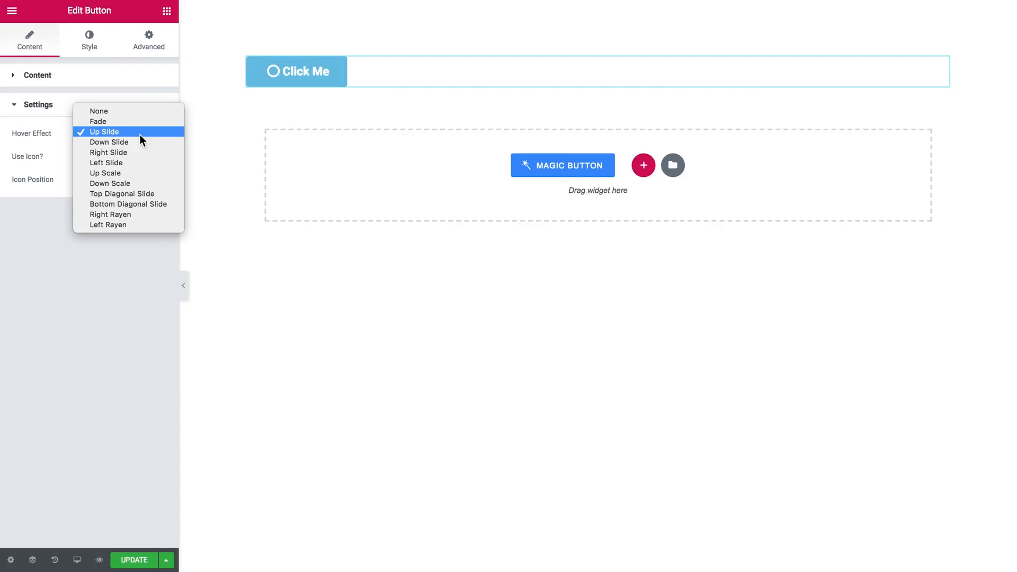
{"action": "left_click", "coordinate": [109, 142]}
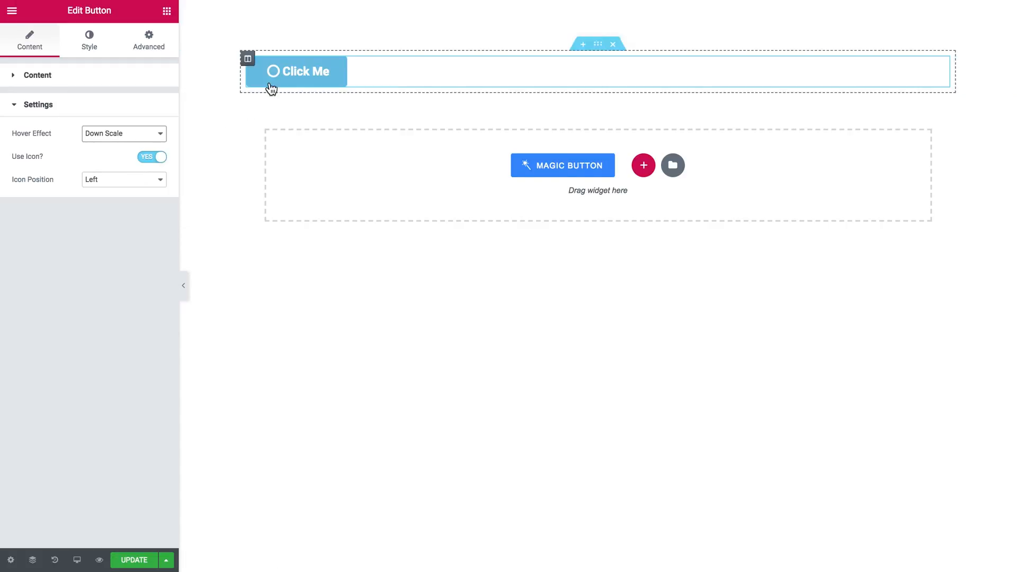
{"action": "left_click", "coordinate": [124, 133]}
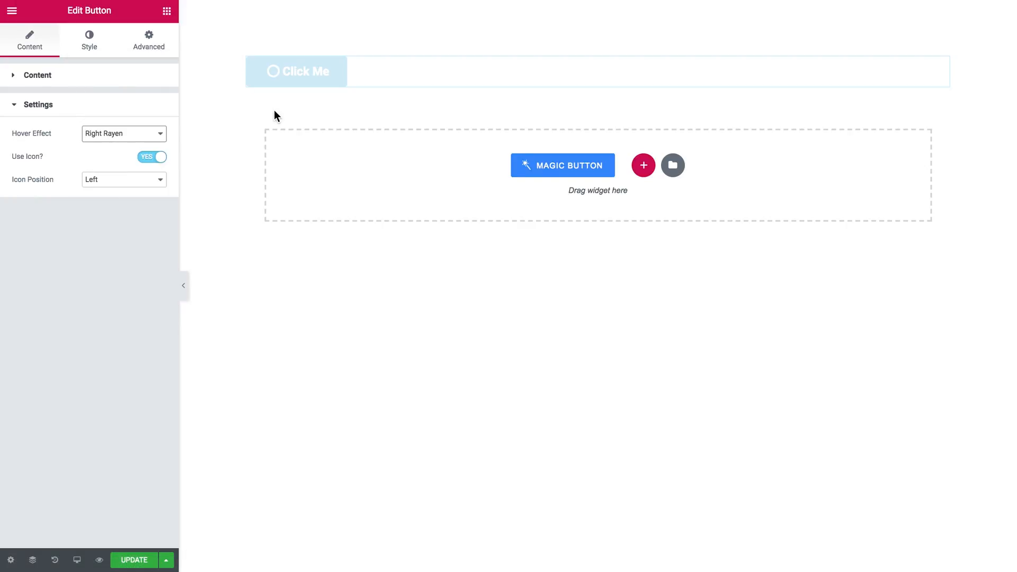
{"action": "left_click", "coordinate": [297, 72]}
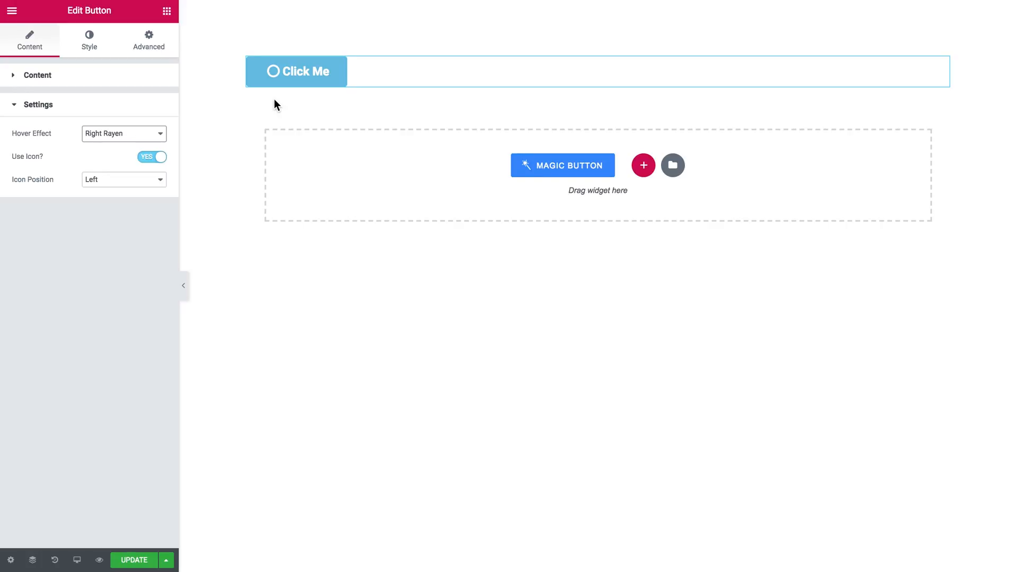
{"action": "left_click", "coordinate": [295, 72]}
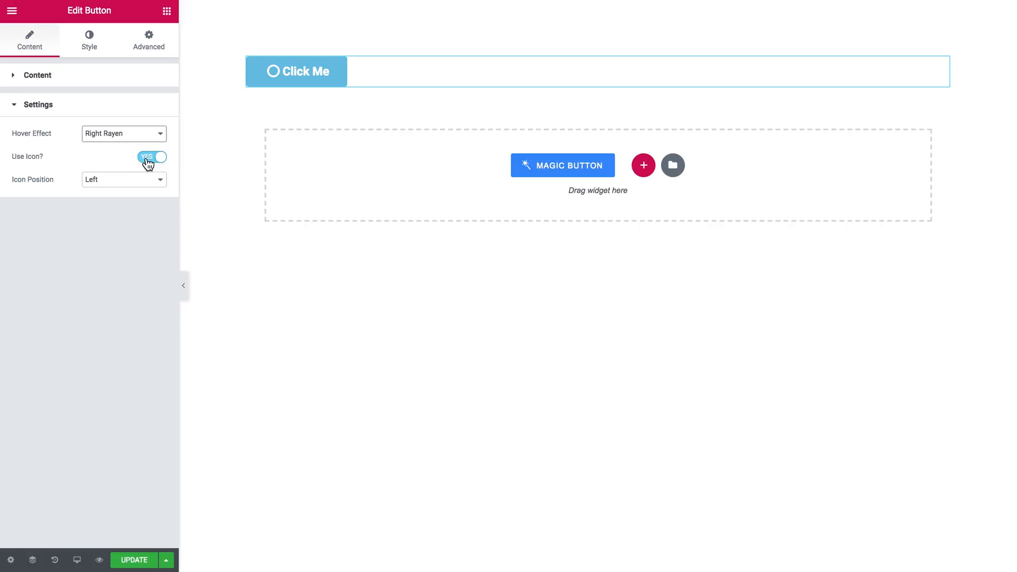
Step: Toggle Use Icon off and back on, then set Icon Position to Right
{"action": "left_click", "coordinate": [151, 156]}
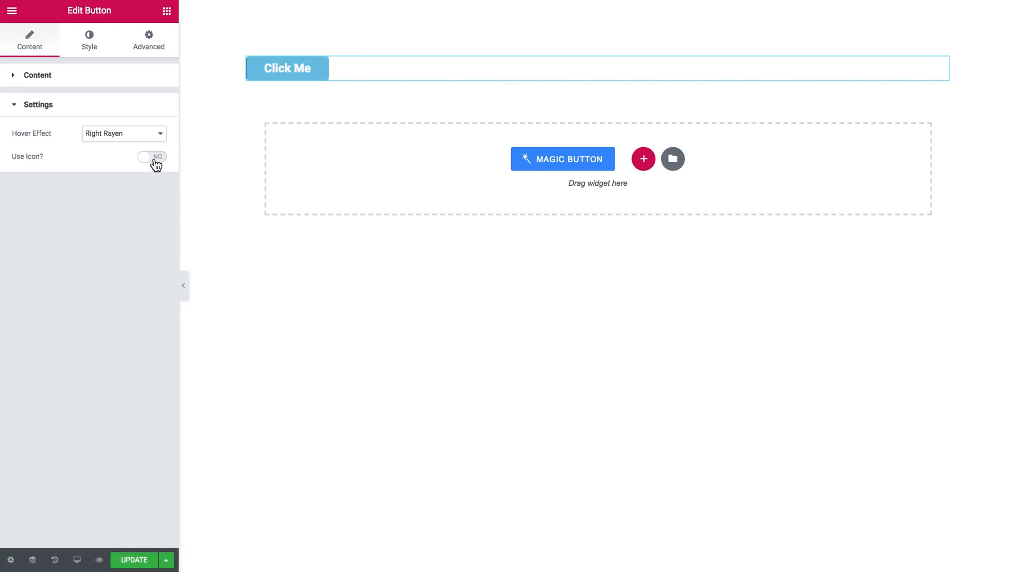
{"action": "left_click", "coordinate": [152, 156]}
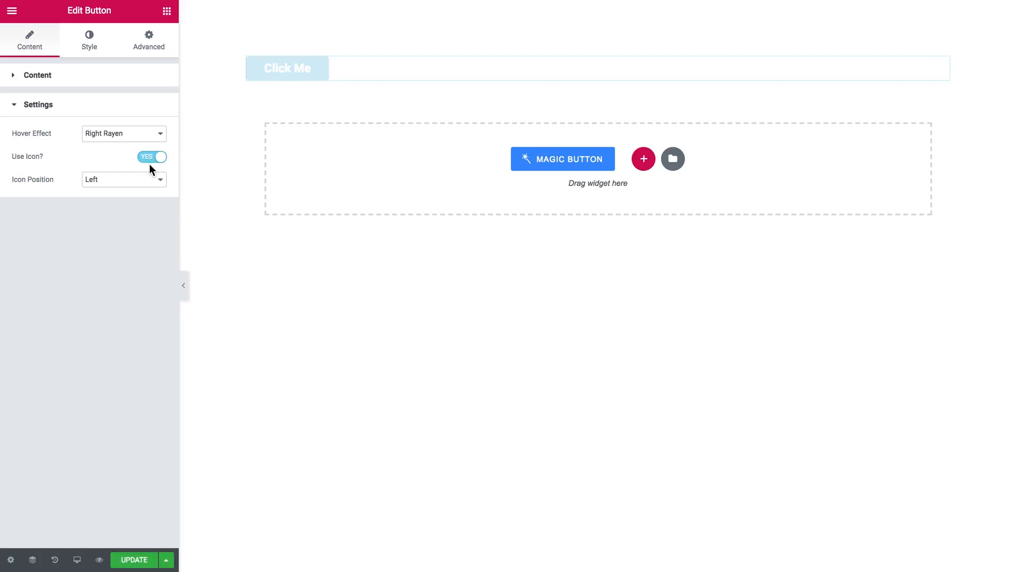
{"action": "left_click", "coordinate": [123, 180]}
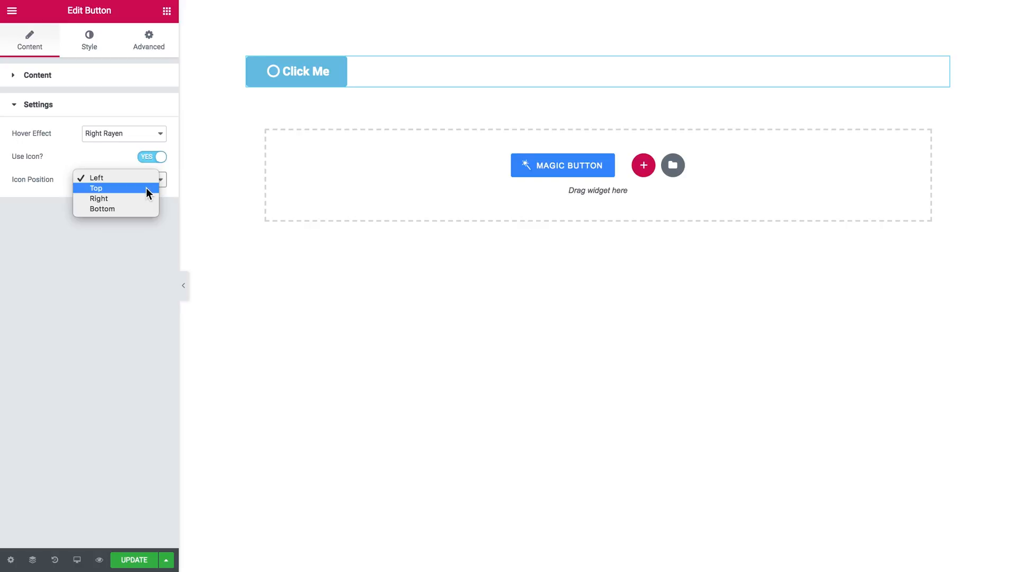
{"action": "left_click", "coordinate": [98, 198]}
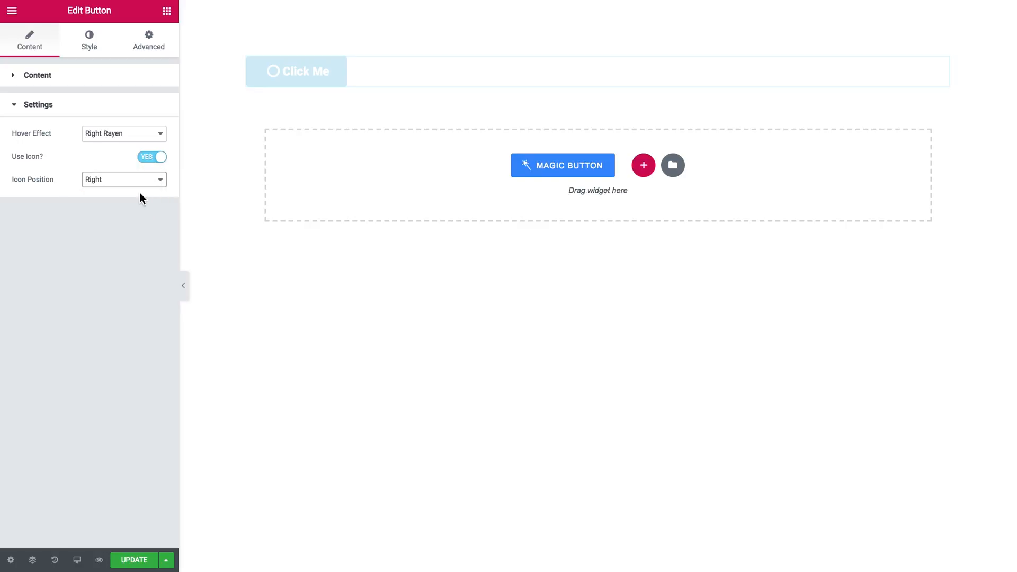
{"action": "left_click", "coordinate": [122, 180]}
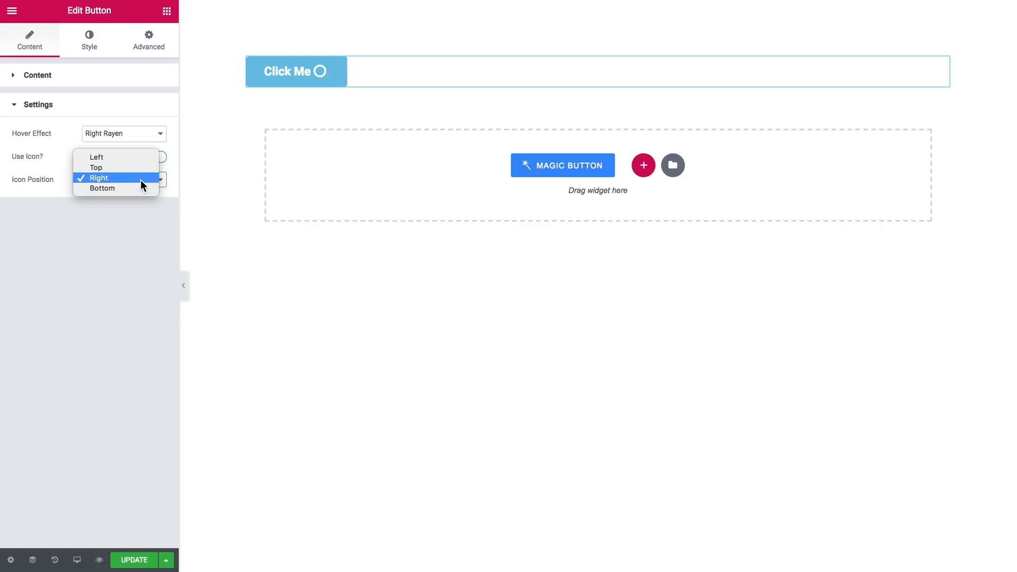
{"action": "mouse_move", "coordinate": [133, 184]}
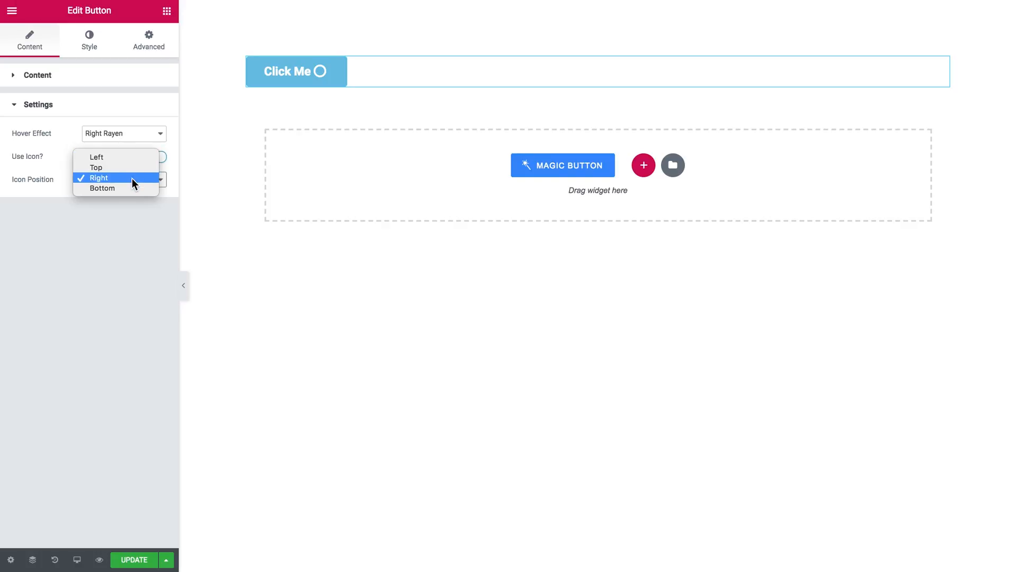
{"action": "mouse_move", "coordinate": [132, 208]}
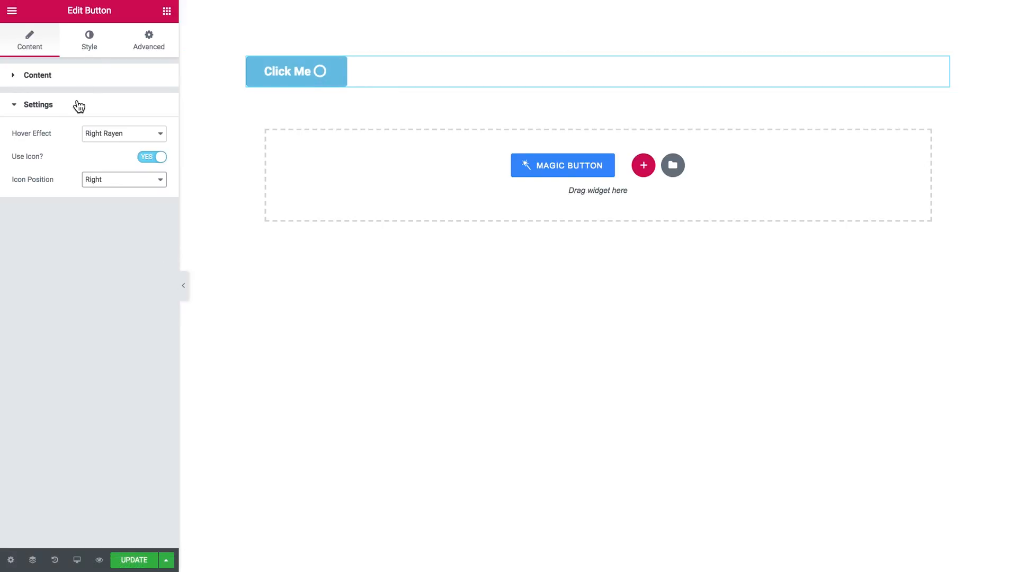
Step: In Style > General, enable a custom 300×80 px size and center the button's alignment
{"action": "left_click", "coordinate": [89, 39]}
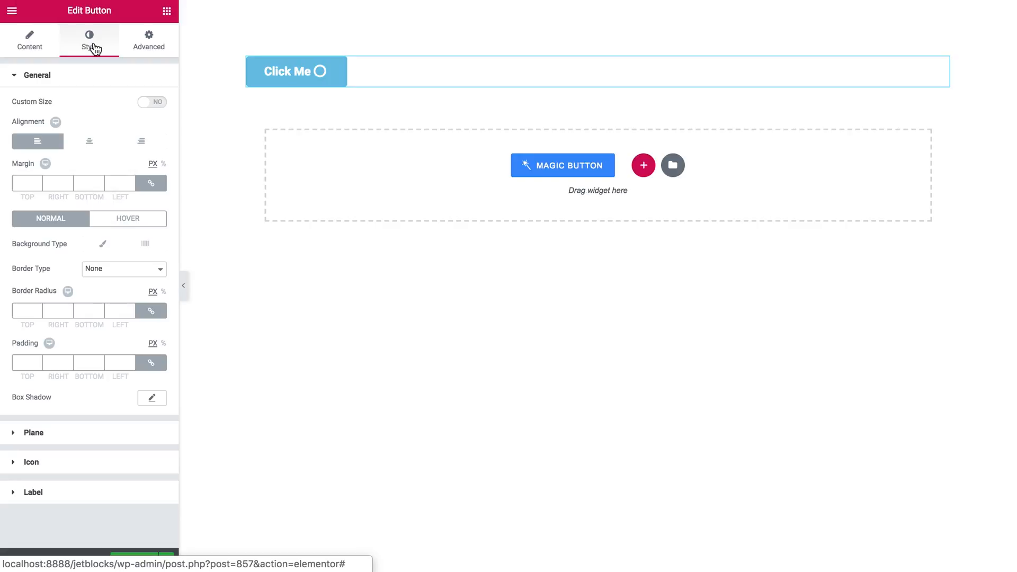
{"action": "left_click", "coordinate": [151, 101]}
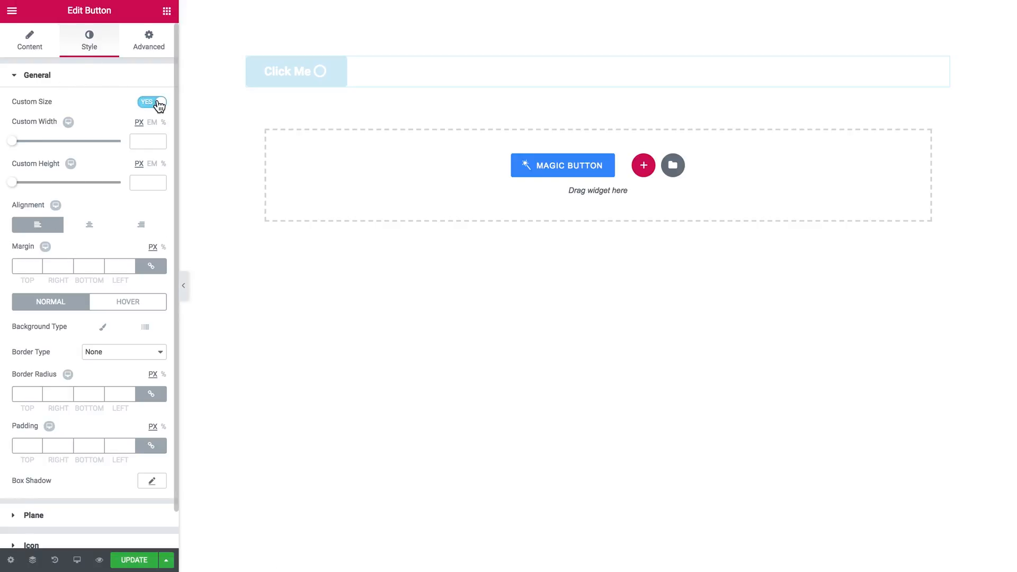
{"action": "left_click", "coordinate": [152, 101]}
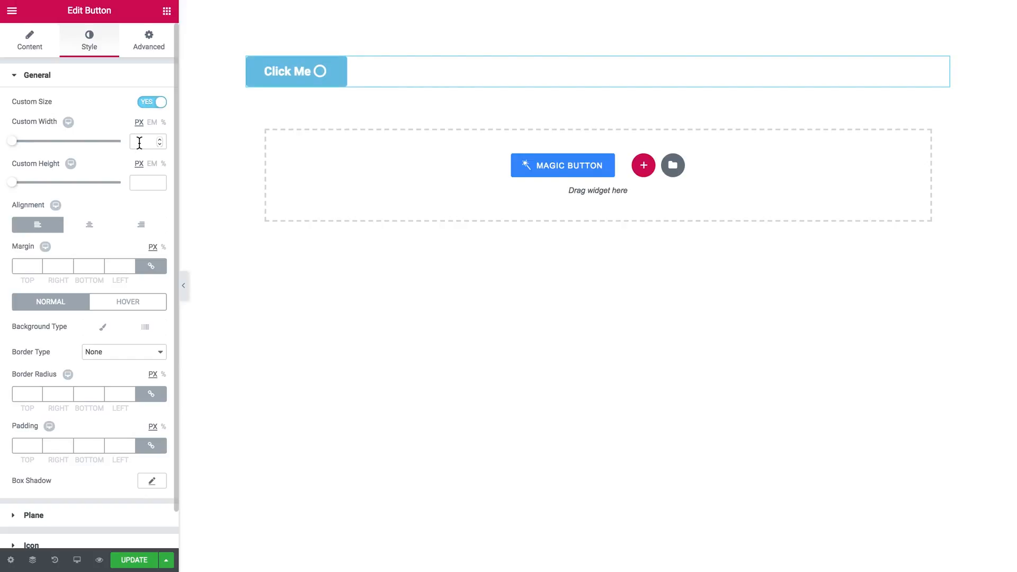
{"action": "type", "text": "300"}
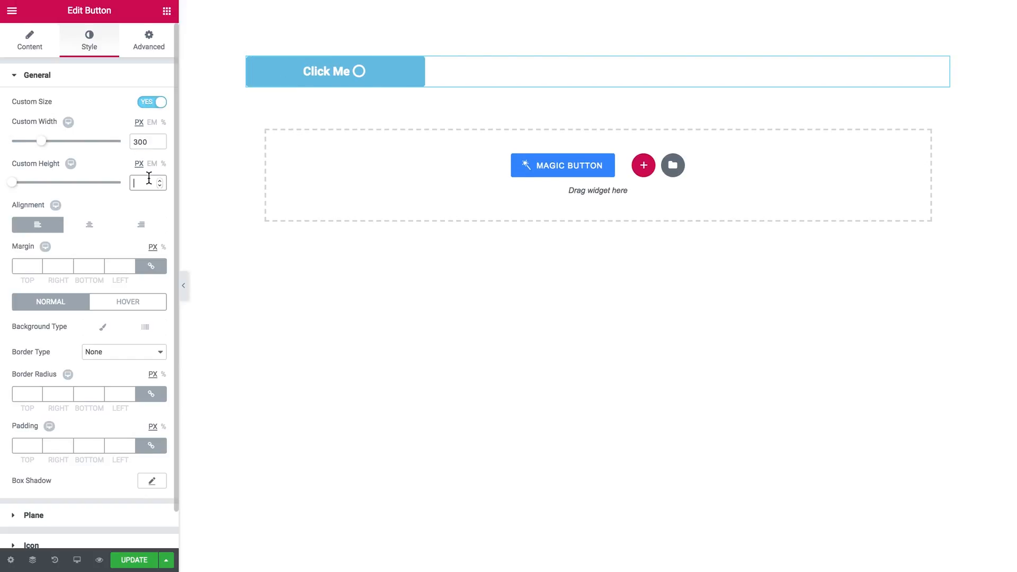
{"action": "type", "text": "80"}
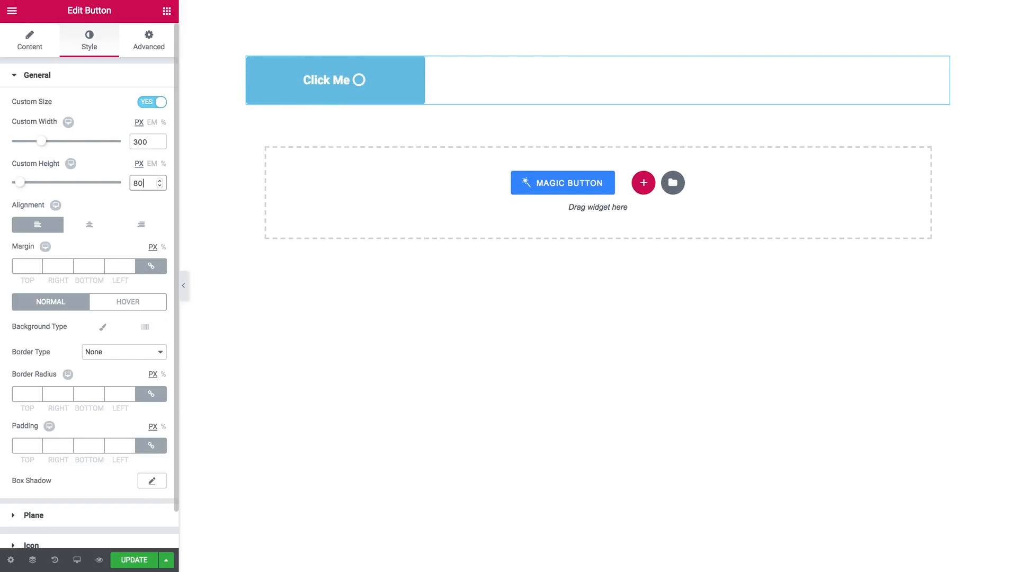
{"action": "left_click", "coordinate": [89, 225]}
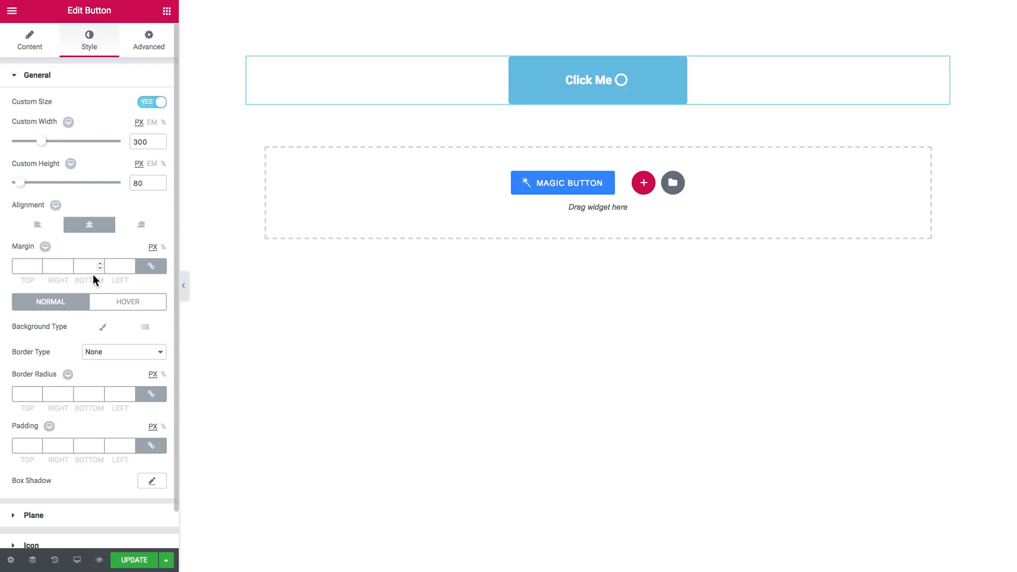
{"action": "left_click", "coordinate": [37, 74]}
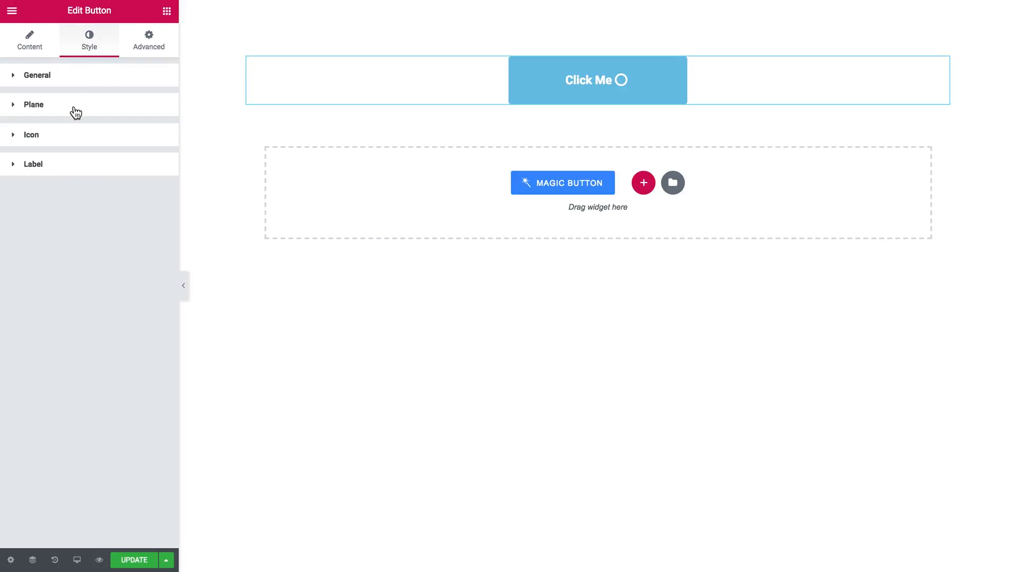
Step: Give the button a Classic coral background, yellow on hover, with 50 px hover border radius
{"action": "left_click", "coordinate": [33, 105]}
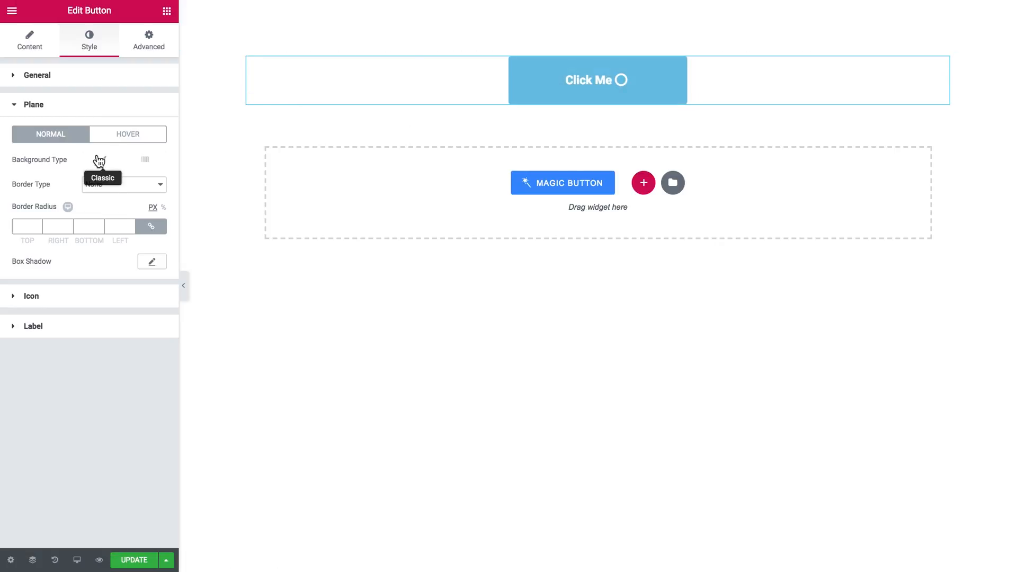
{"action": "left_click", "coordinate": [102, 160]}
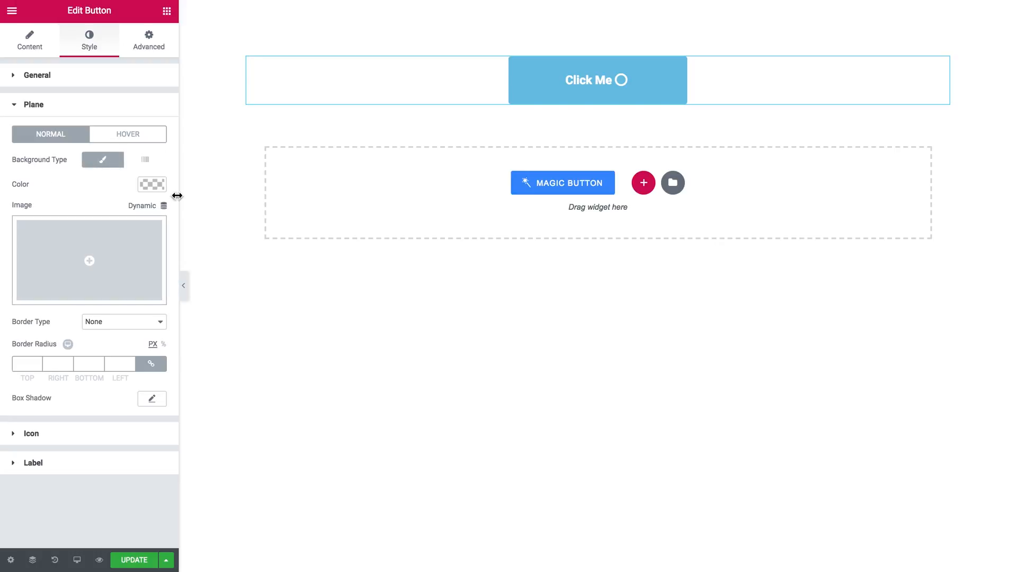
{"action": "left_click", "coordinate": [152, 184]}
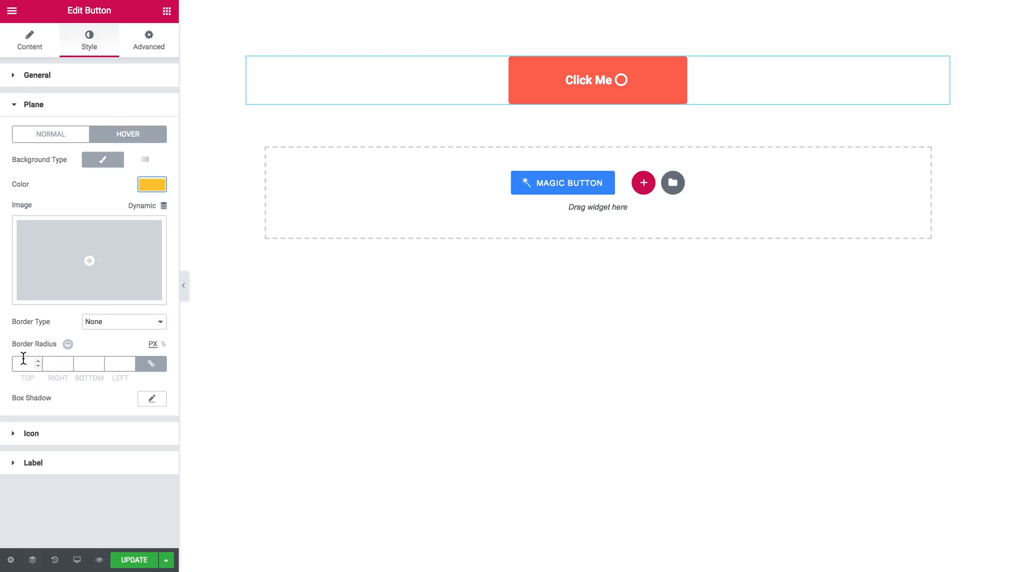
{"action": "type", "text": "50"}
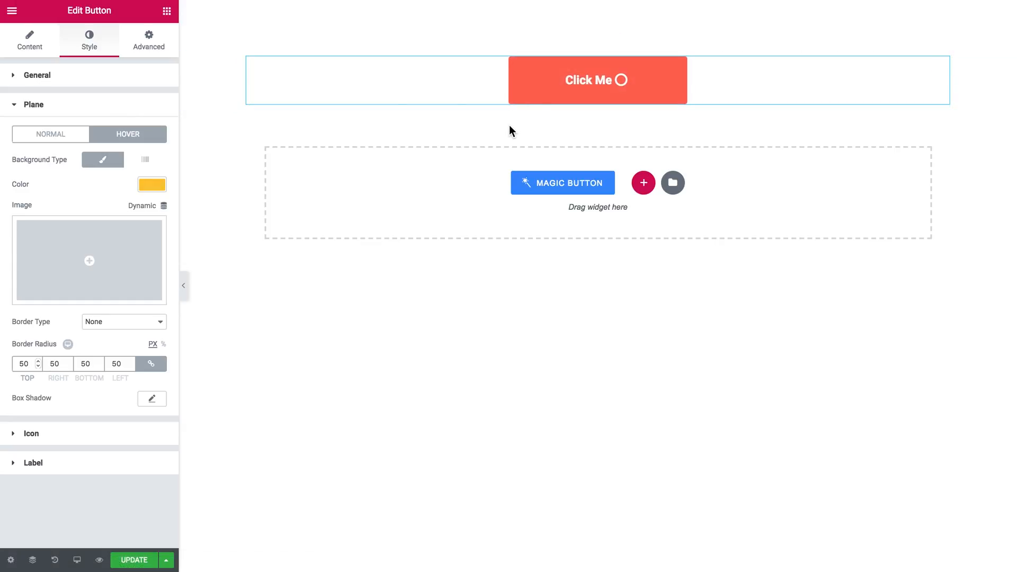
{"action": "mouse_move", "coordinate": [553, 115]}
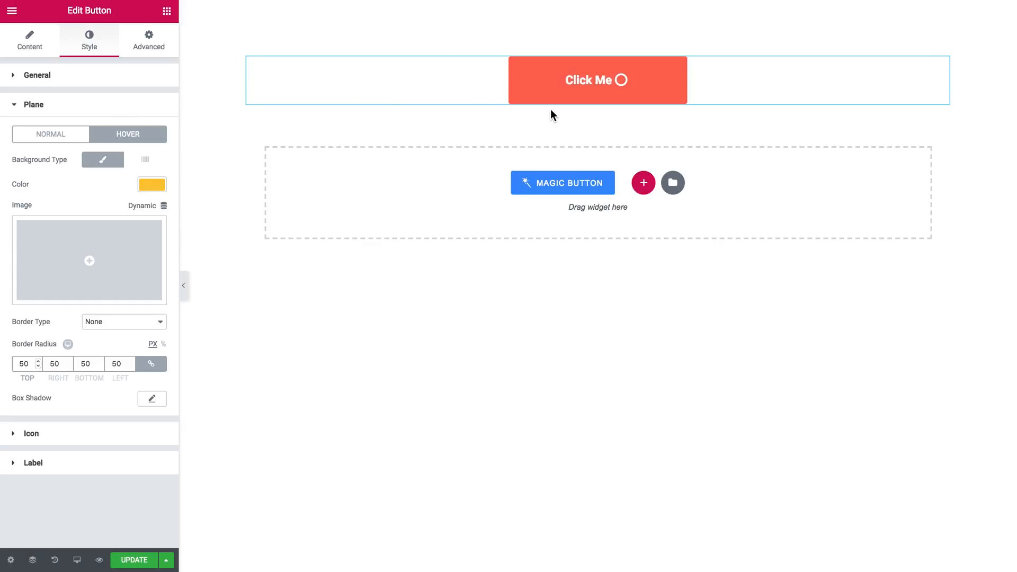
{"action": "mouse_move", "coordinate": [531, 146]}
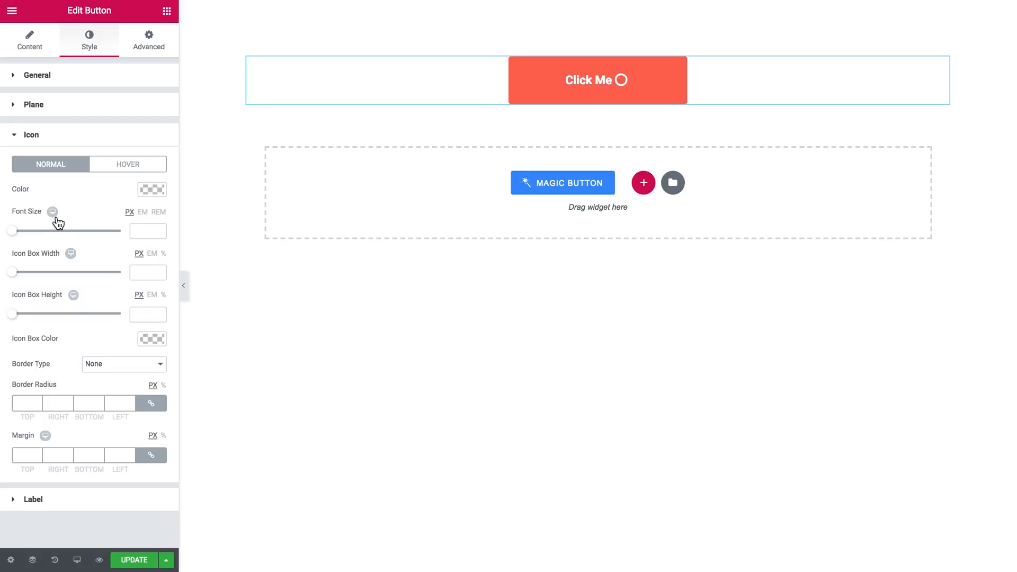
{"action": "mouse_move", "coordinate": [47, 231]}
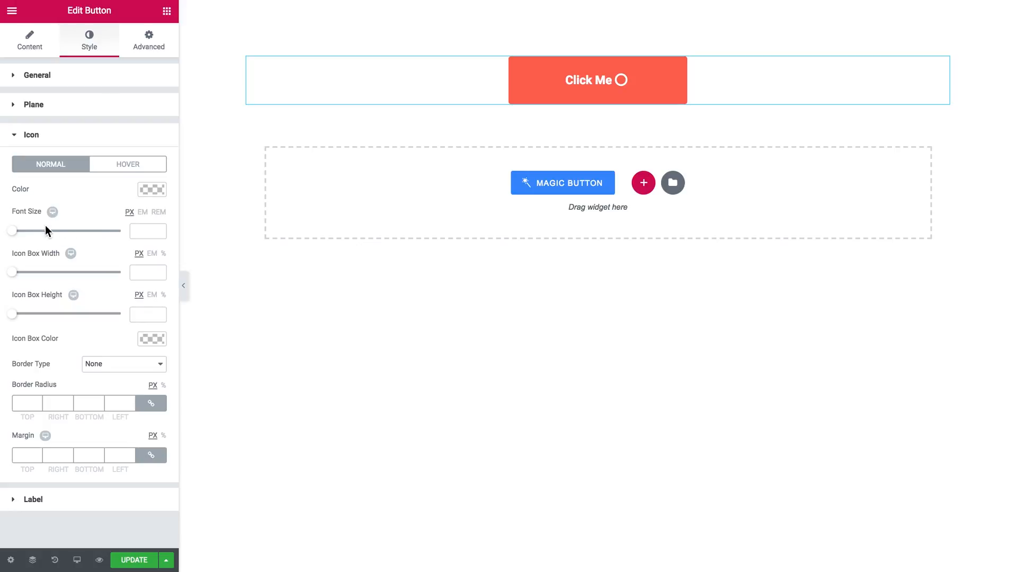
{"action": "mouse_move", "coordinate": [44, 286]}
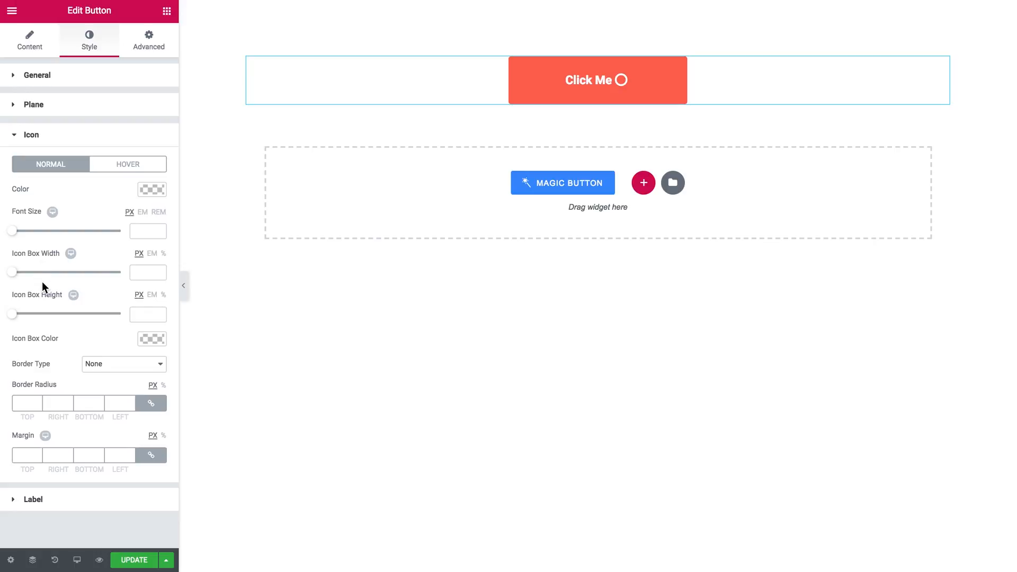
{"action": "mouse_move", "coordinate": [70, 323]}
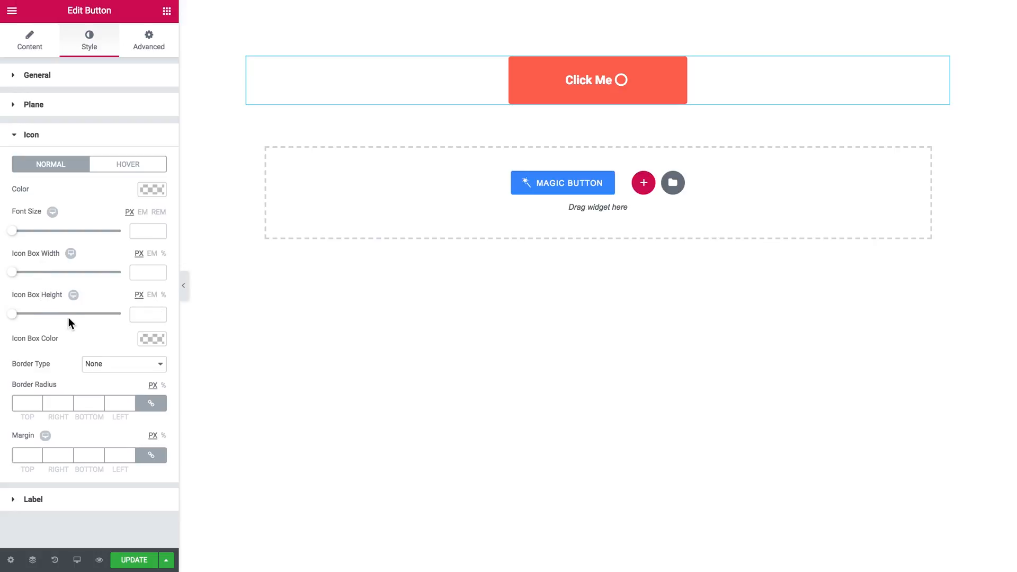
Step: Set the icon box colour to yellow
{"action": "left_click", "coordinate": [151, 337]}
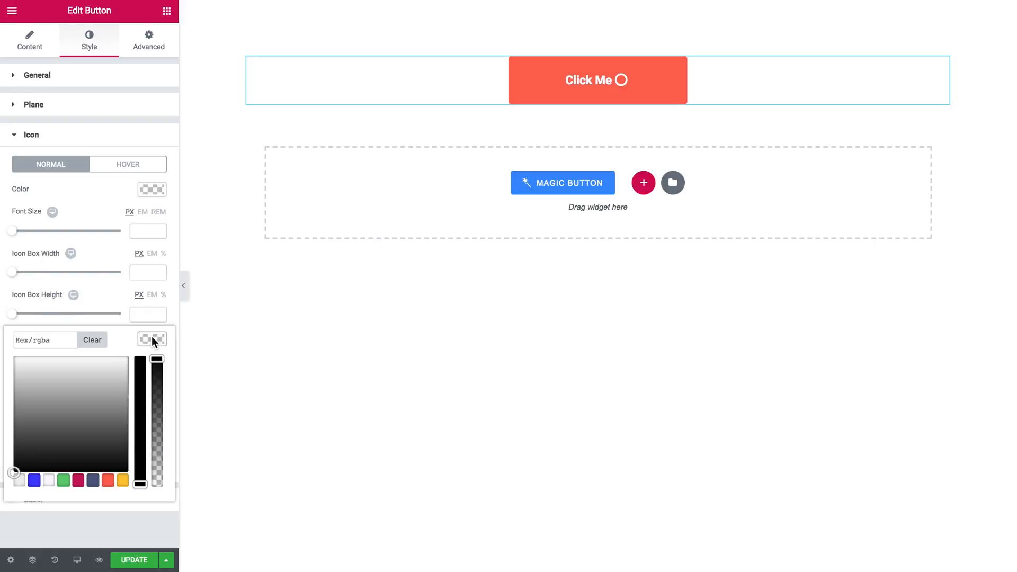
{"action": "left_click", "coordinate": [122, 480]}
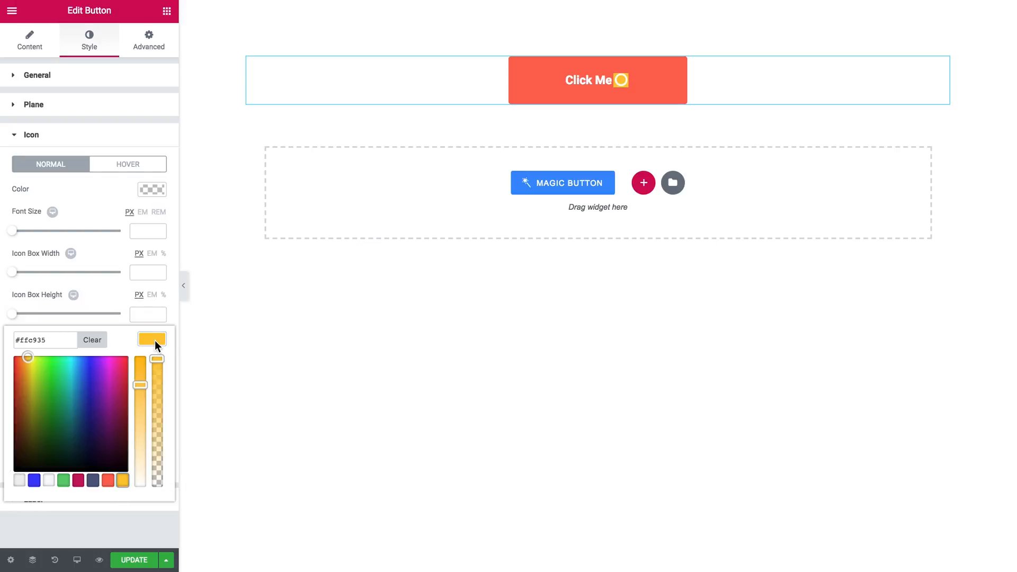
{"action": "left_click", "coordinate": [151, 338]}
{"action": "type", "text": "50"}
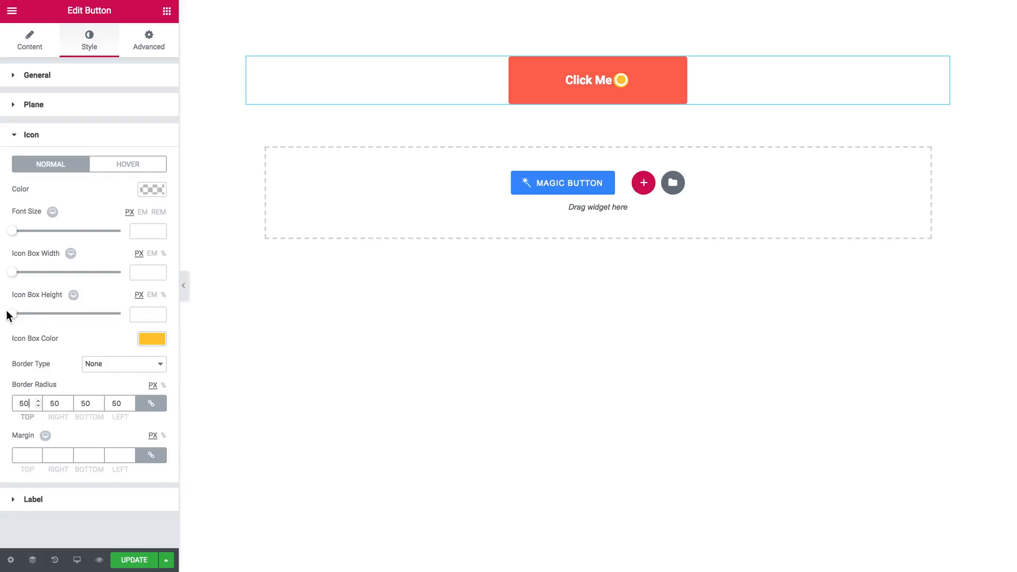
Step: Make the icon box 50×50 px with 50 radius and a 20 px left margin
{"action": "left_click_drag", "start_coordinate": [11, 272], "coordinate": [23, 272]}
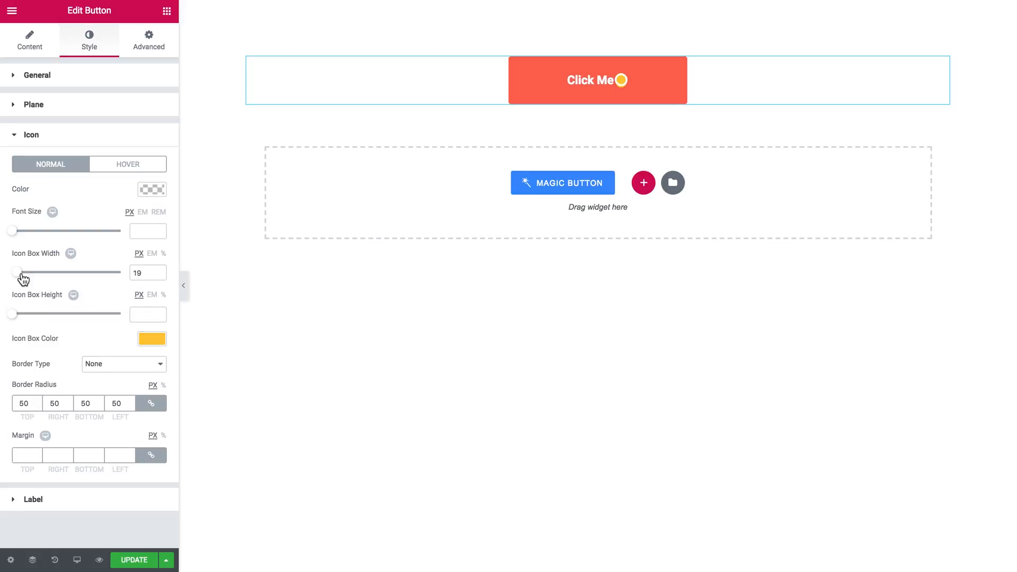
{"action": "left_click_drag", "start_coordinate": [13, 271], "coordinate": [33, 272]}
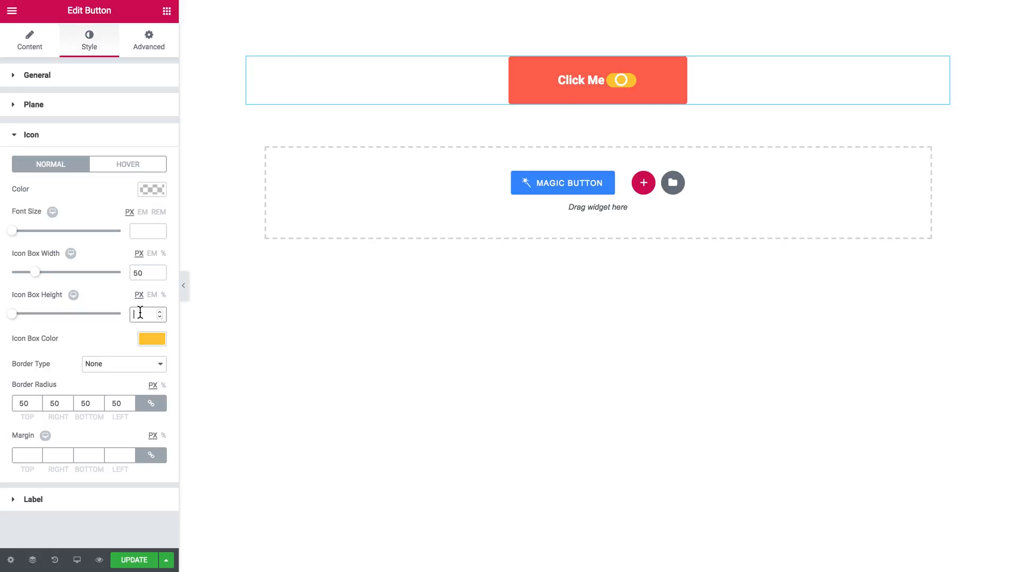
{"action": "type", "text": "50"}
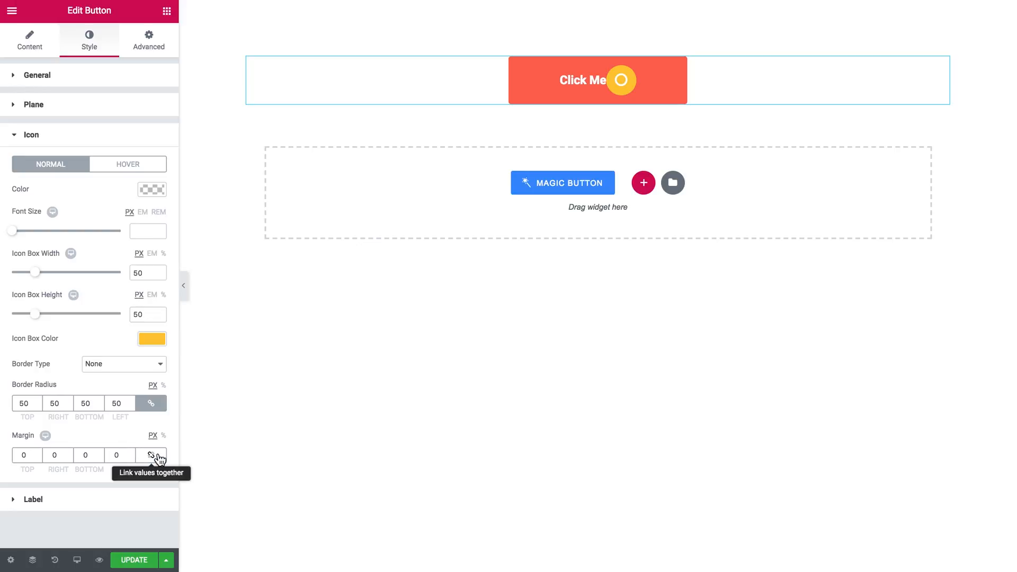
{"action": "type", "text": "020"}
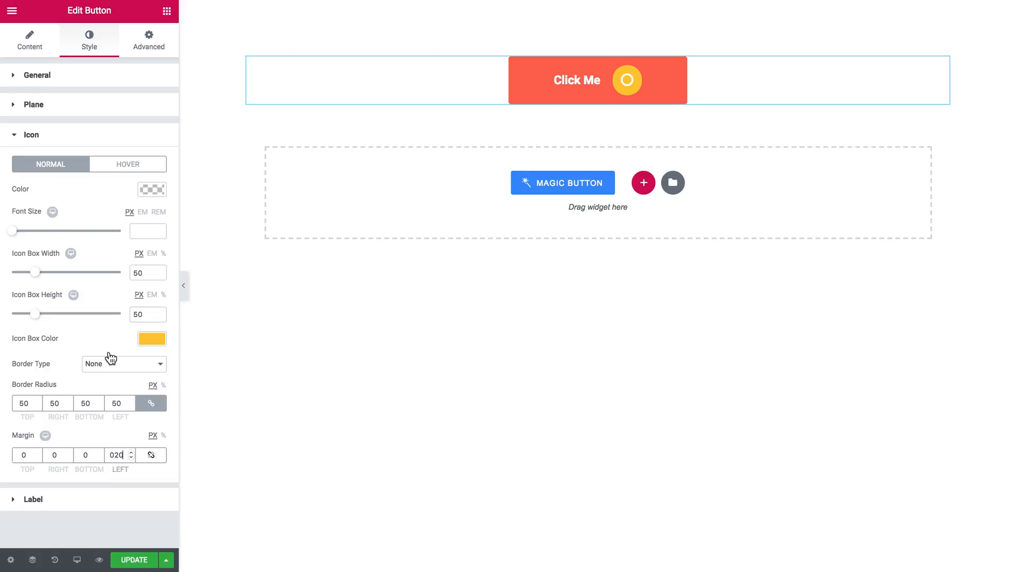
{"action": "left_click", "coordinate": [128, 164]}
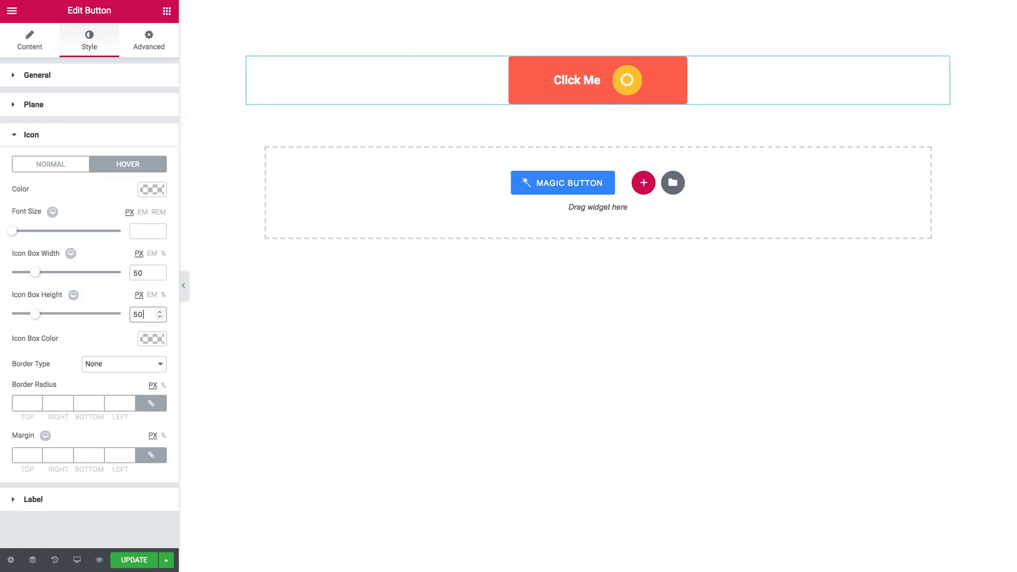
Step: On the Icon Hover tab, set a coral icon box colour at 50×50 px
{"action": "left_click", "coordinate": [152, 338]}
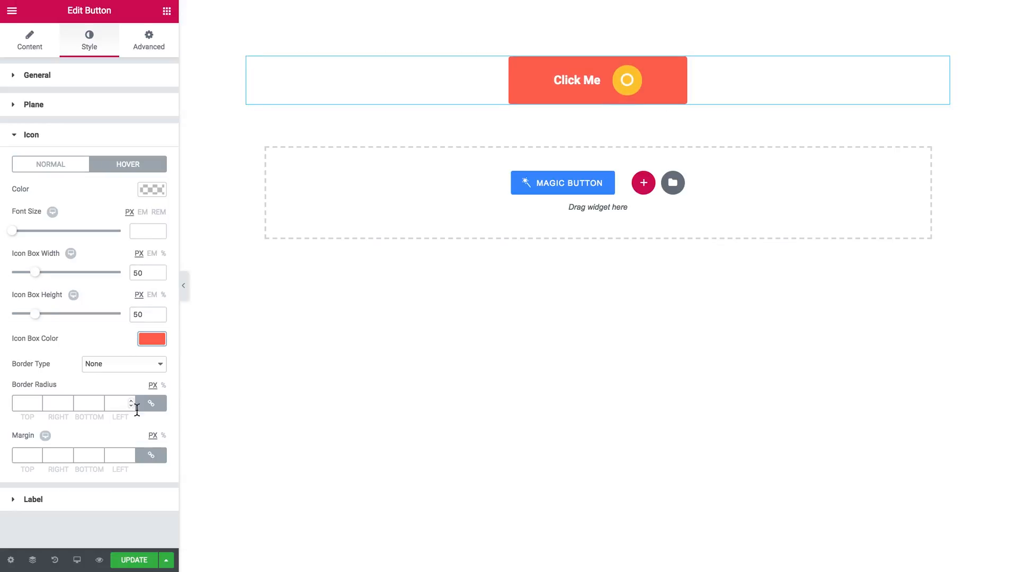
{"action": "type", "text": "2"}
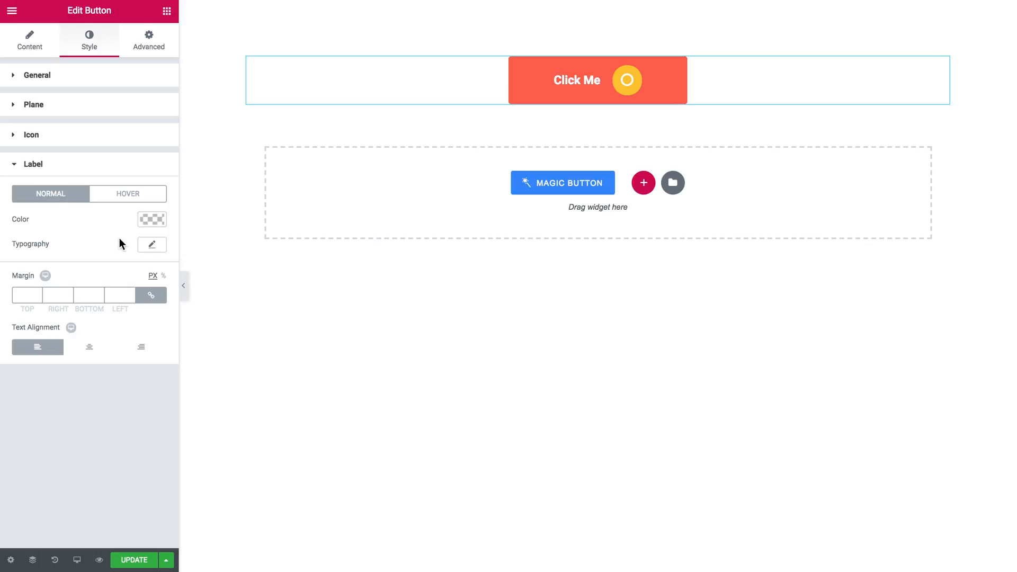
{"action": "mouse_move", "coordinate": [89, 347]}
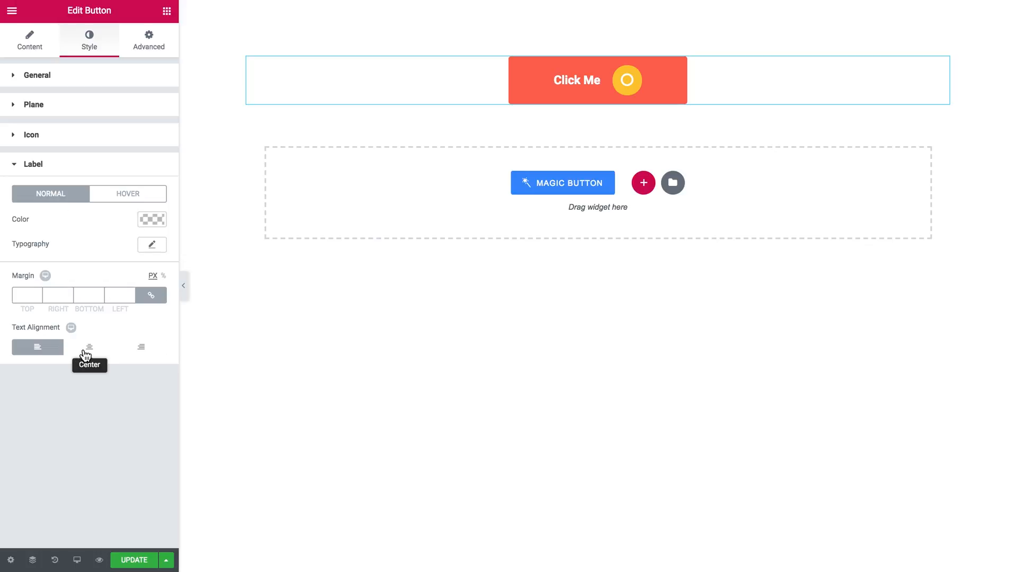